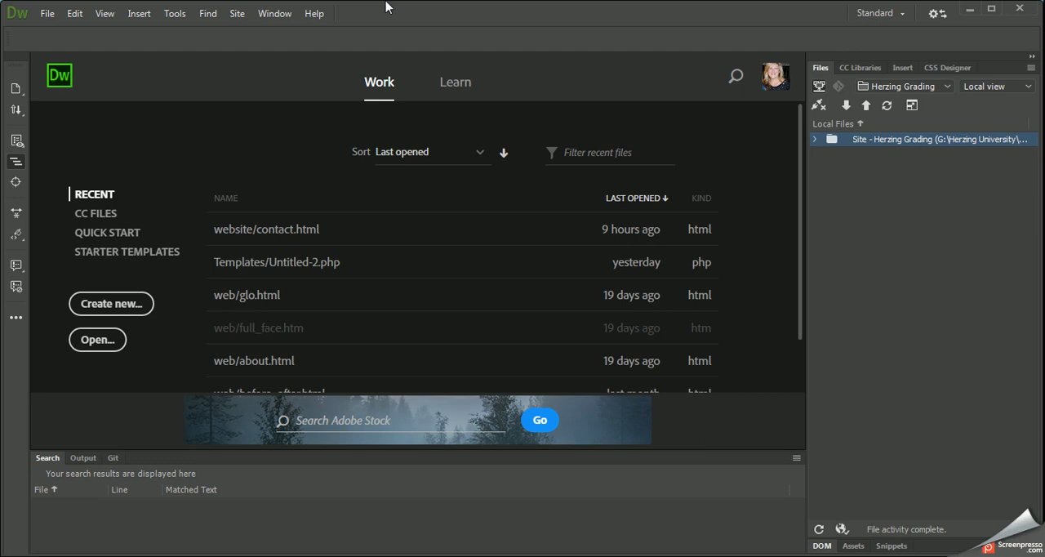
# - Open the Window menu to reveal the Databases, Bindings and Server Behaviors entries
pyautogui.click(275, 13)
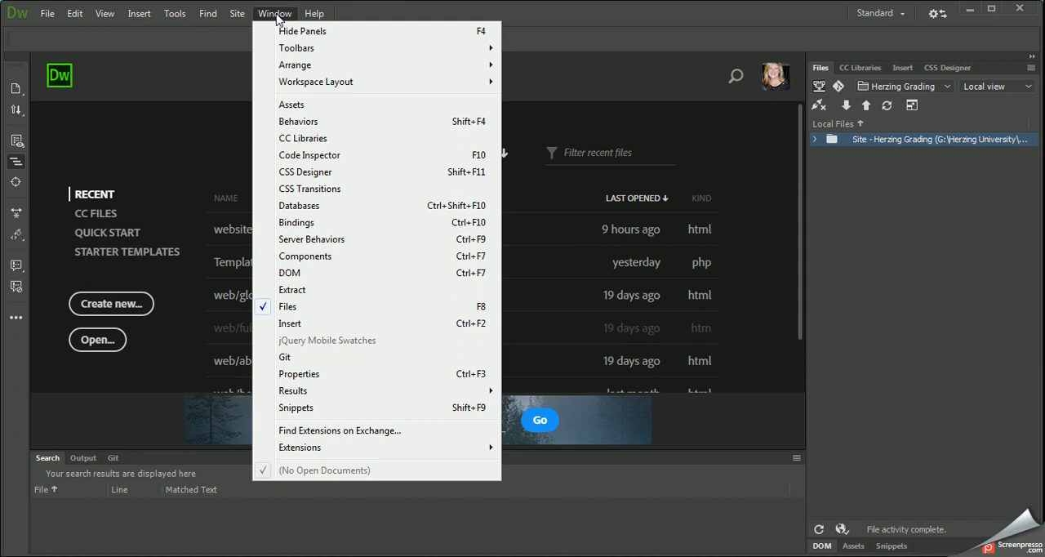
pyautogui.moveTo(319, 205)
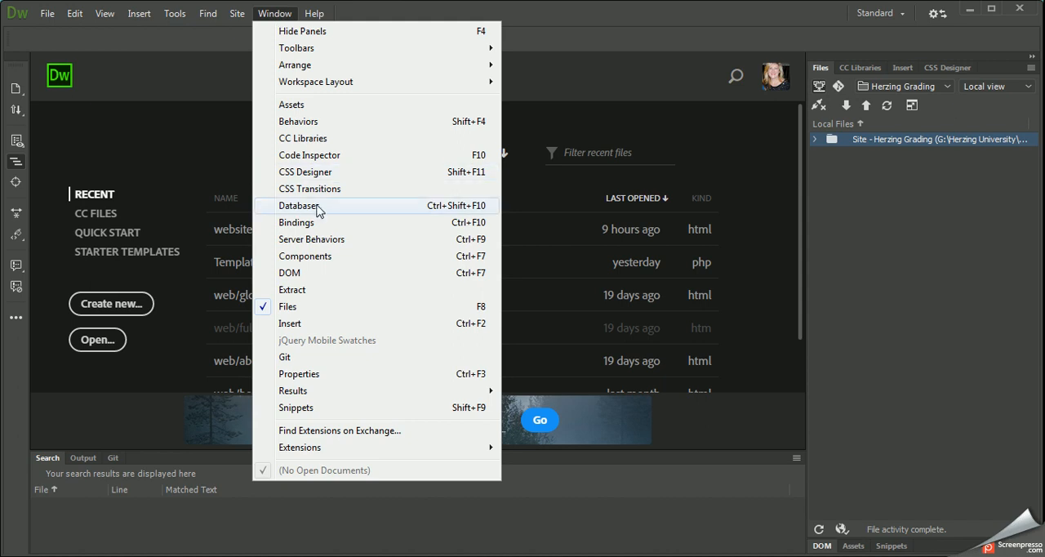
pyautogui.moveTo(311, 242)
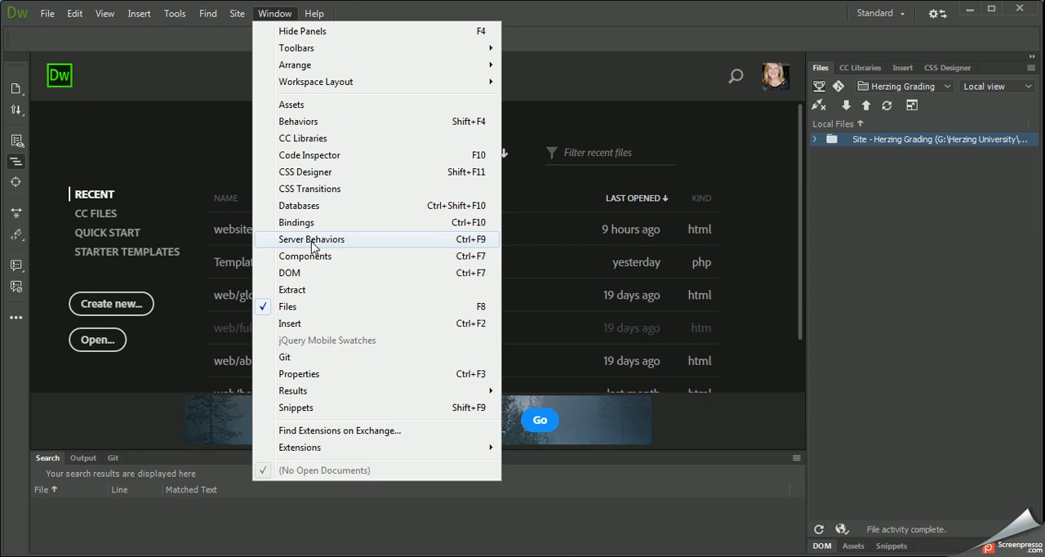
pyautogui.moveTo(311, 205)
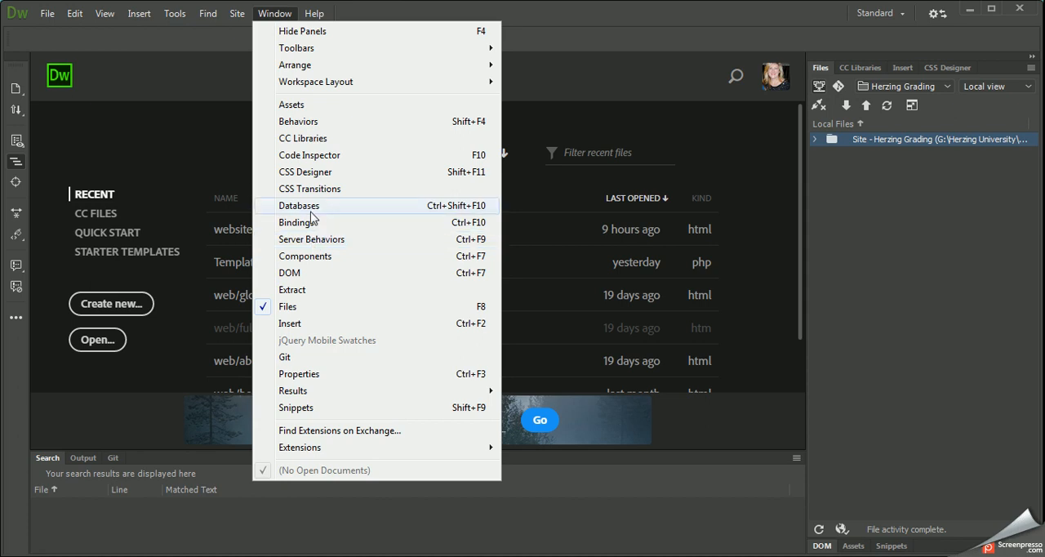
pyautogui.moveTo(311, 239)
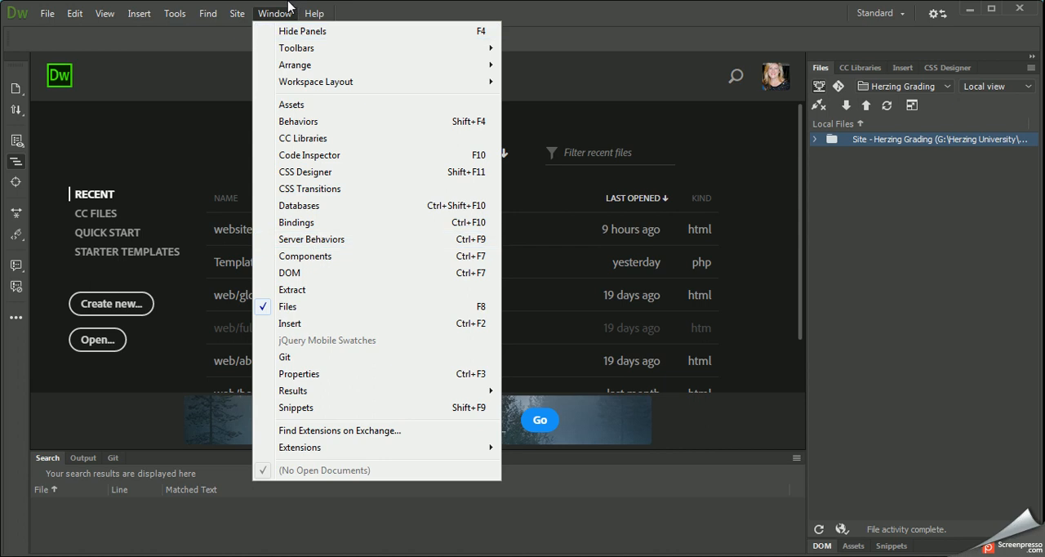
# - Dismiss the Window menu, returning to the start screen with only Files open
pyautogui.click(274, 13)
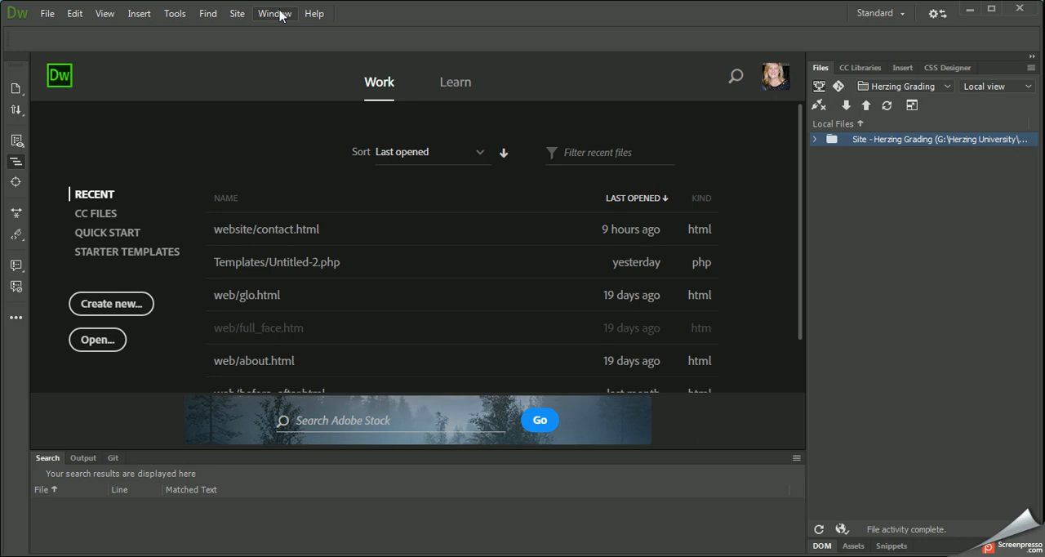
pyautogui.click(275, 13)
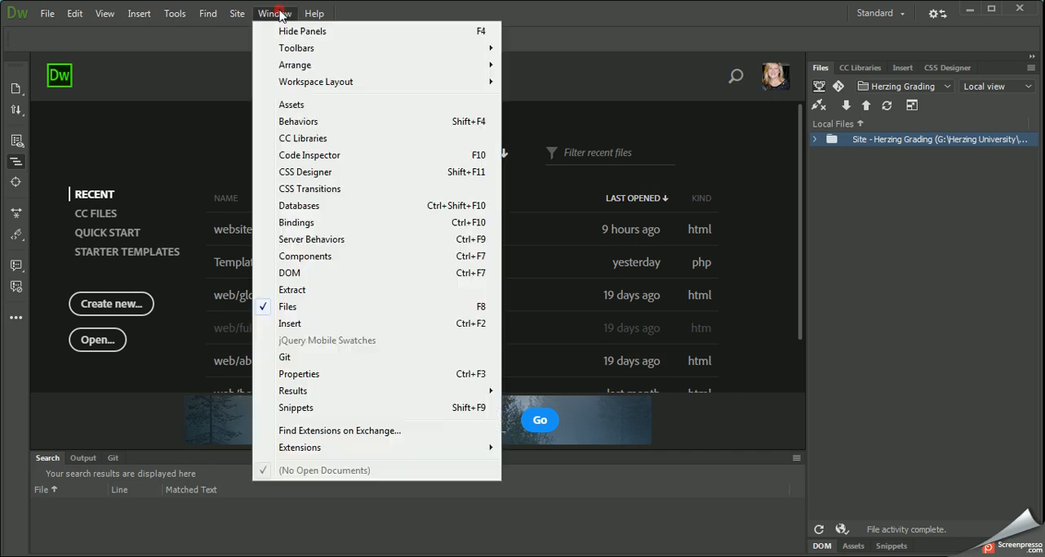
pyautogui.moveTo(299, 205)
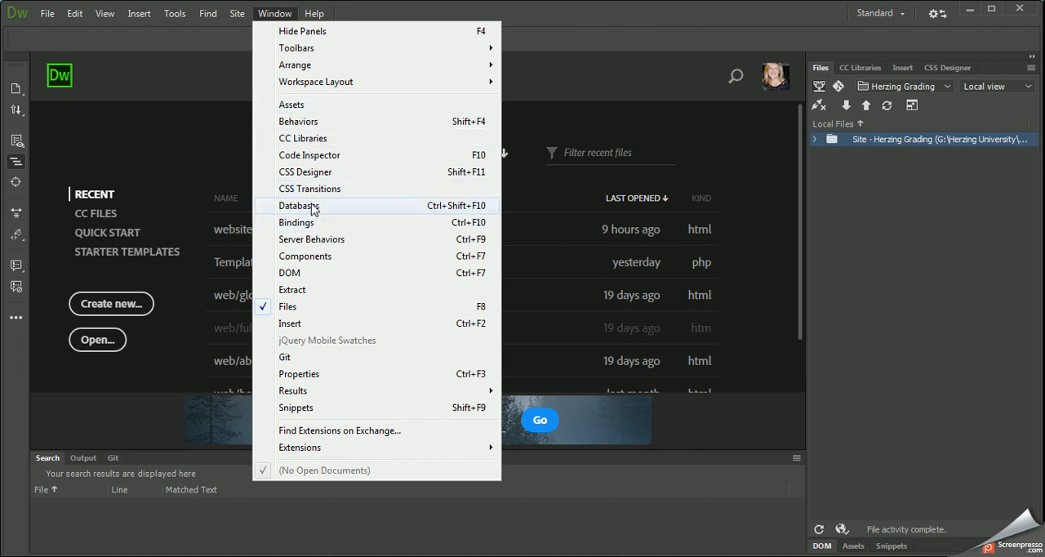
pyautogui.moveTo(312, 212)
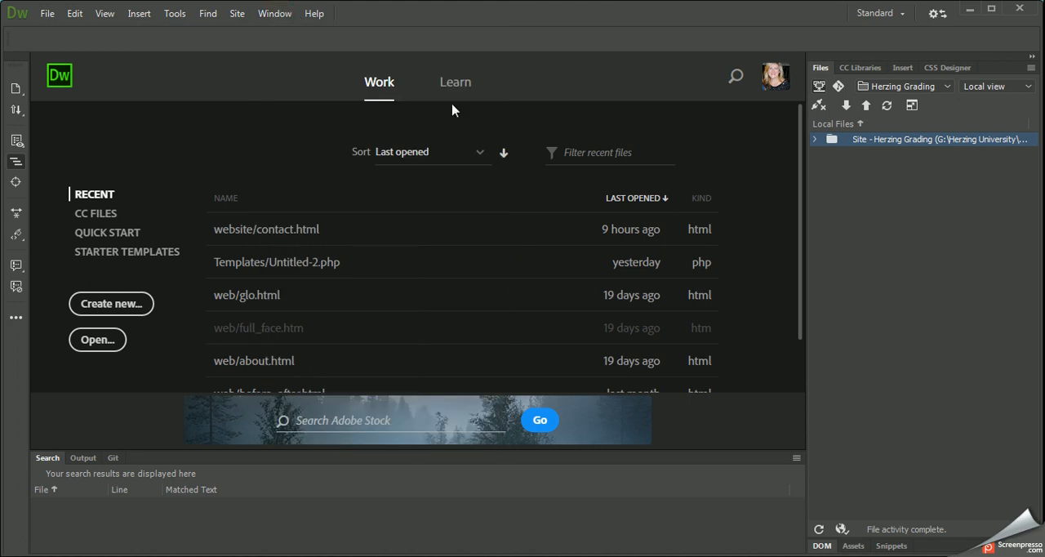
pyautogui.moveTo(583, 64)
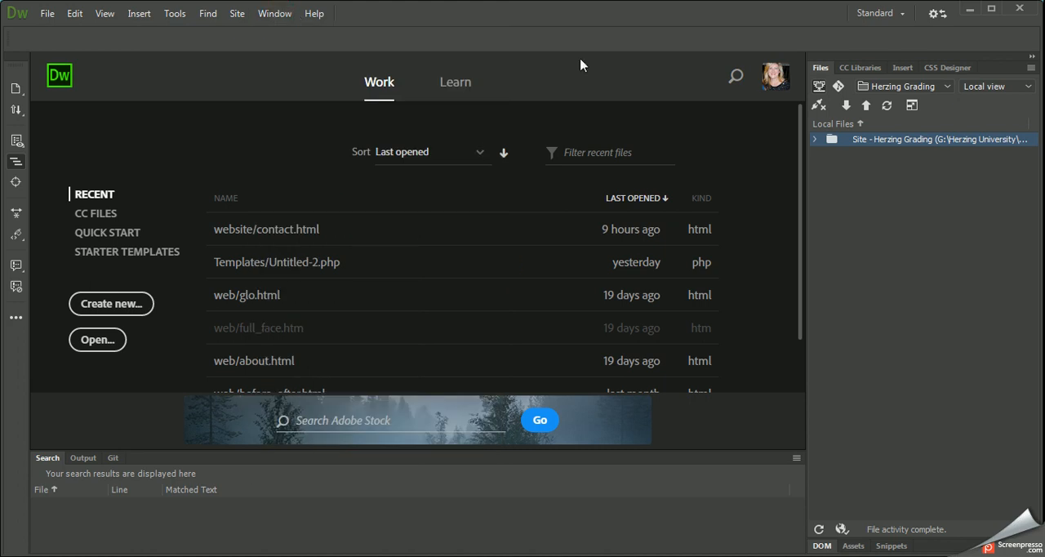